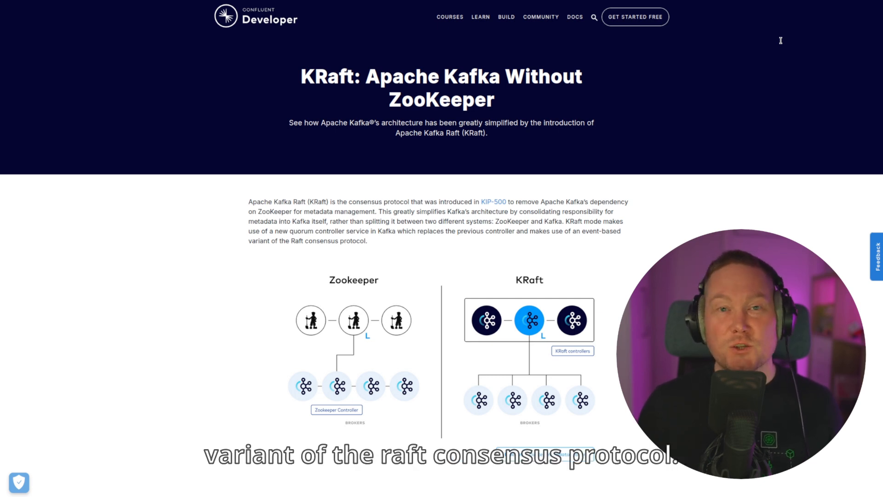
scroll("down", 3)
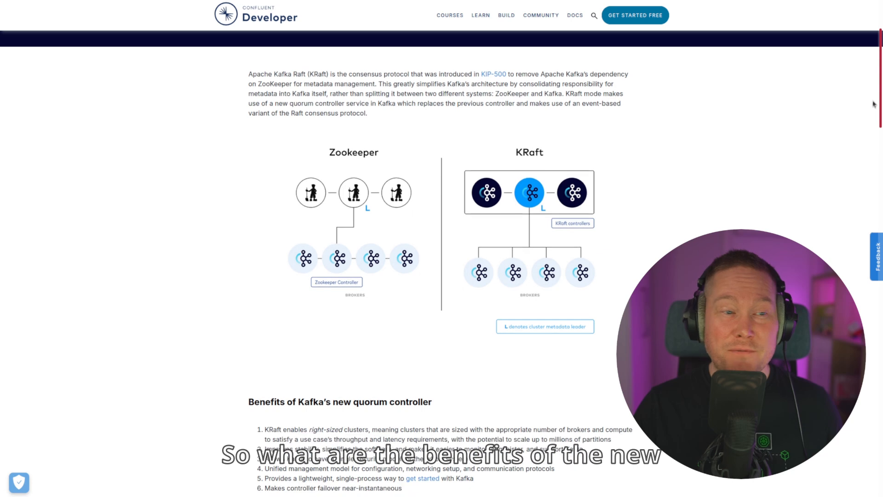
scroll("down", 3)
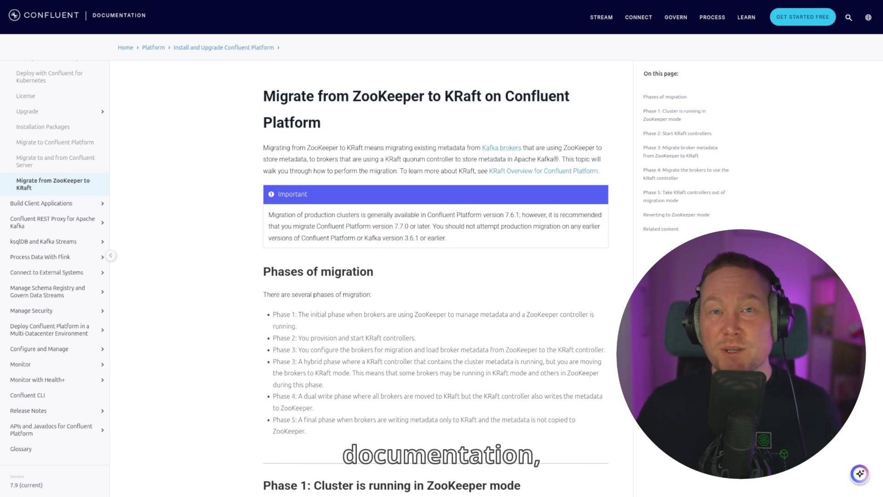
scroll("down", 3)
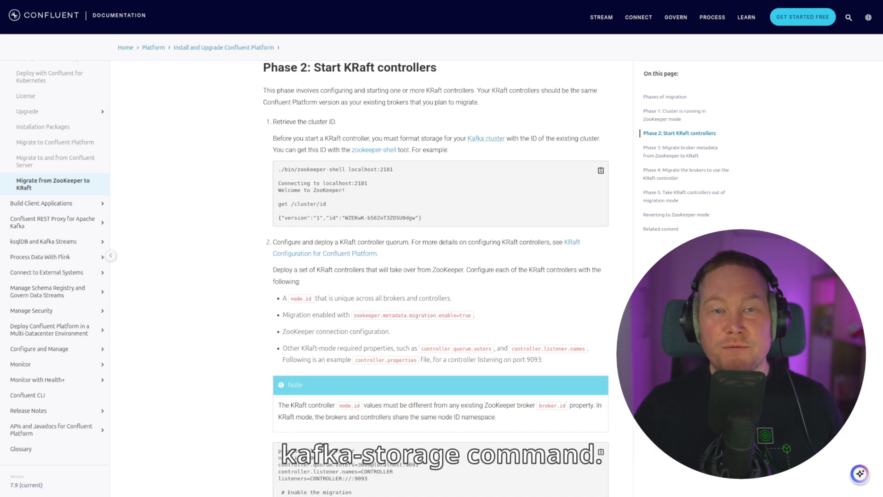
scroll("down", 3)
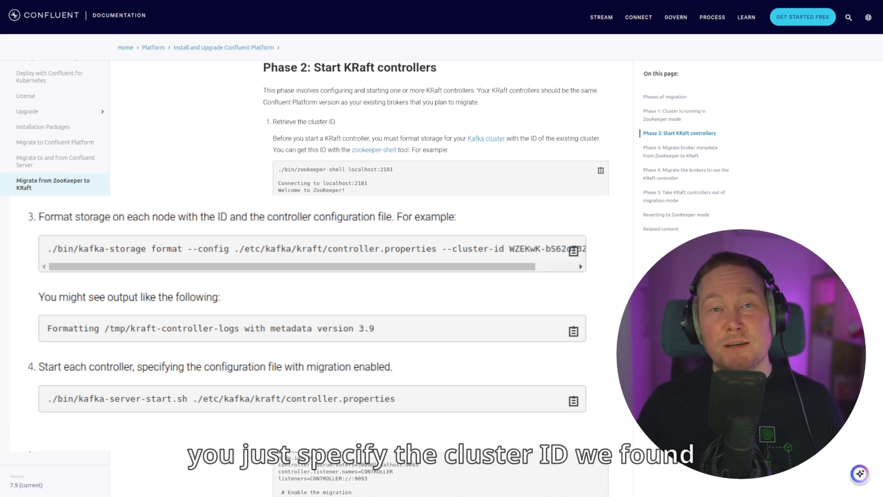
scroll("down", 3)
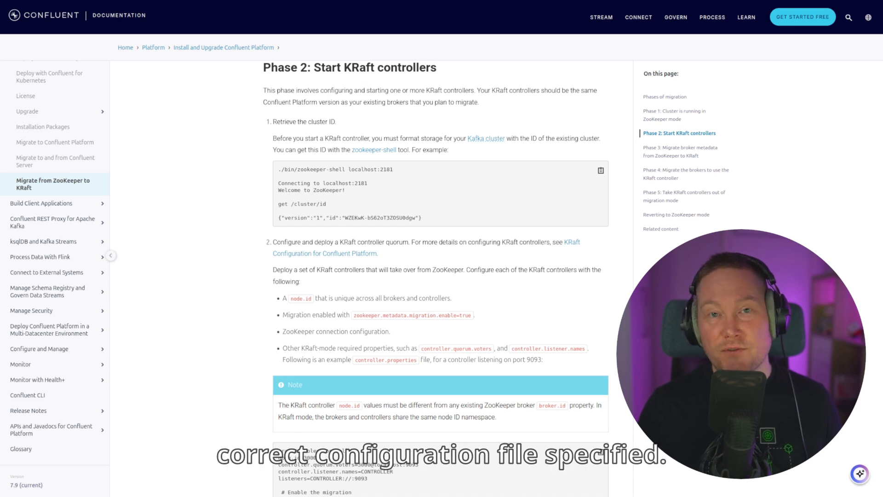
scroll("down", 3)
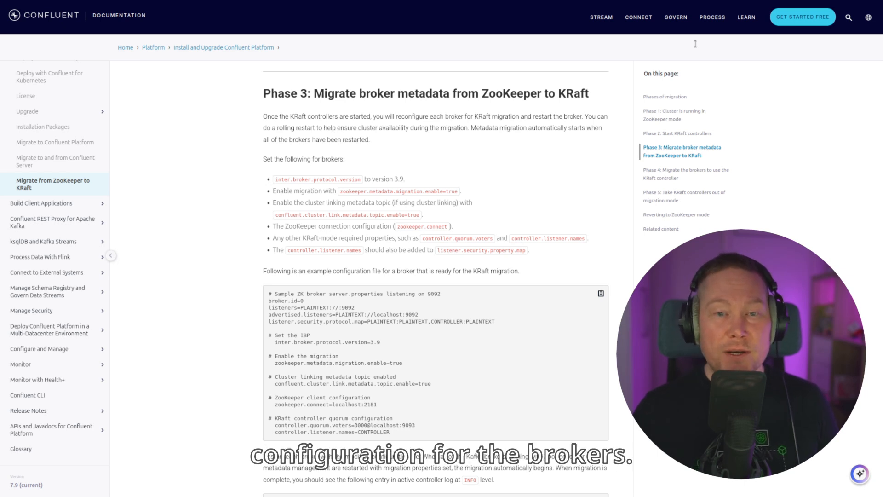
scroll("down", 3)
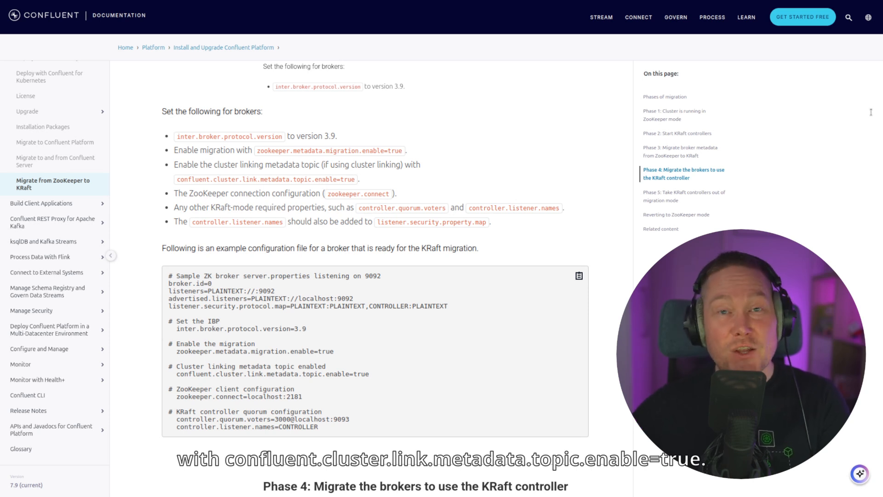
scroll("down", 3)
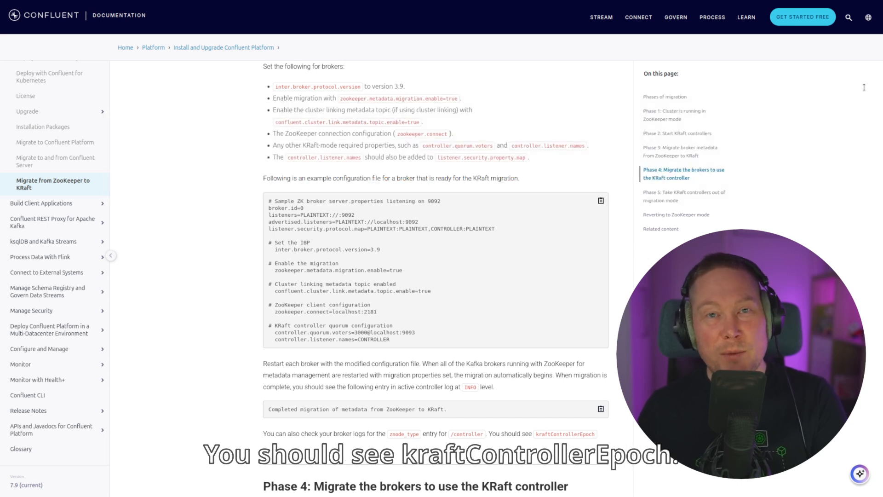
scroll("down", 3)
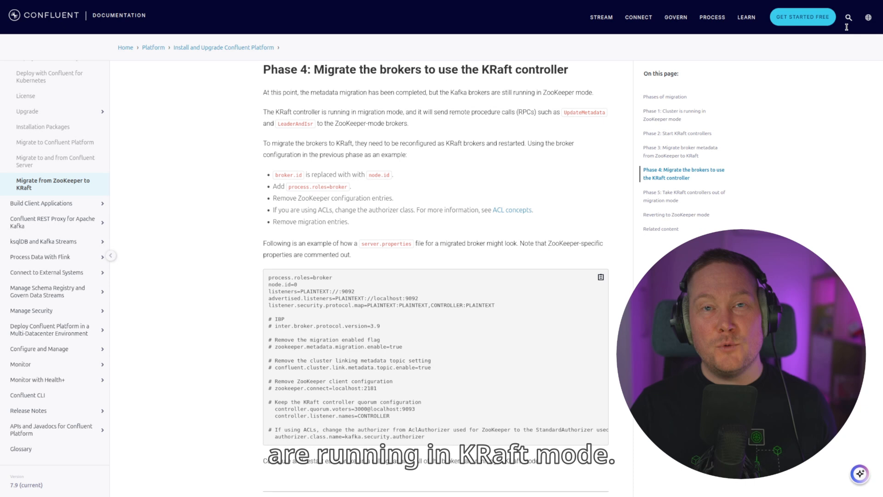
scroll("down", 3)
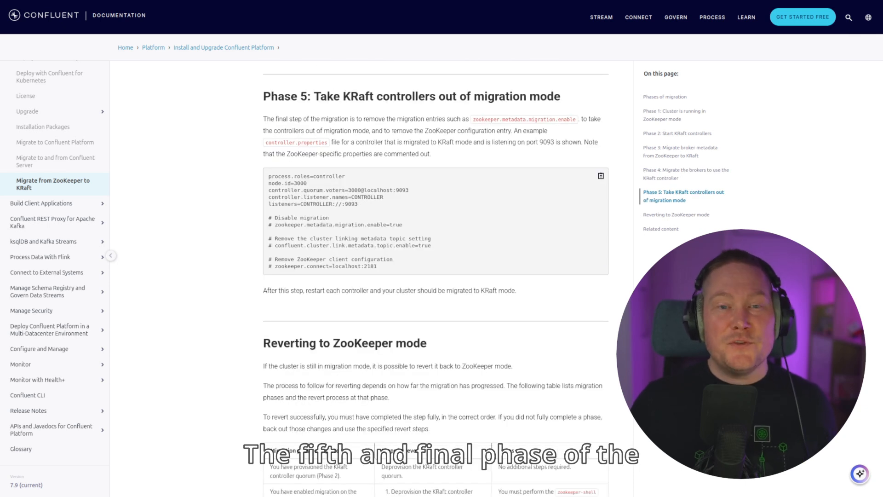